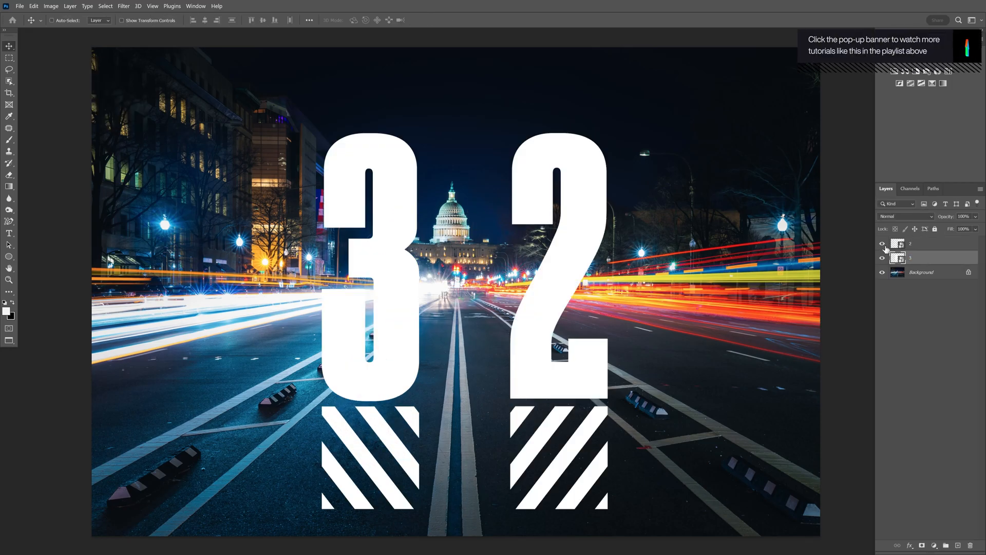
# Hide the '2' layer so only the striped 3 shows, and select all
pyautogui.click(882, 244)
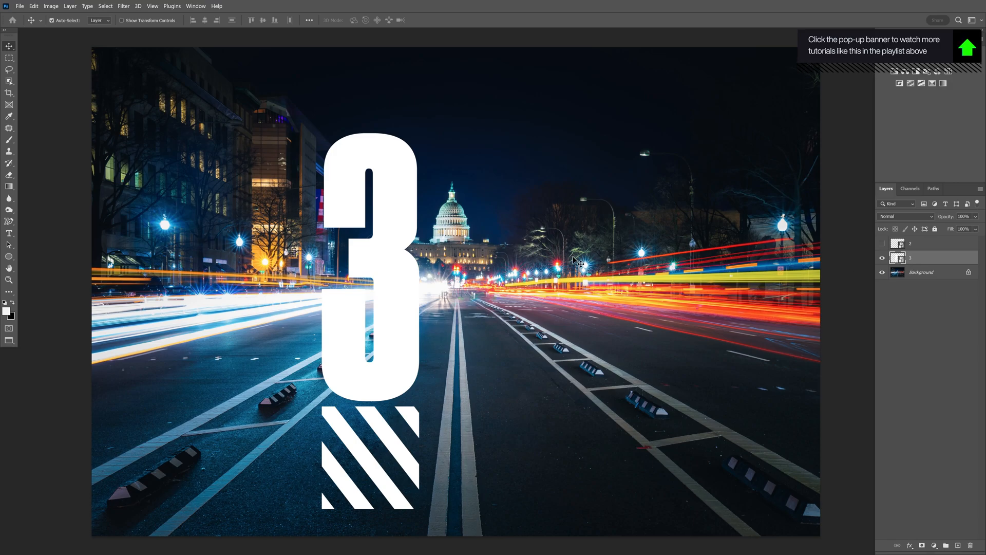
pyautogui.press('ctrl+a')
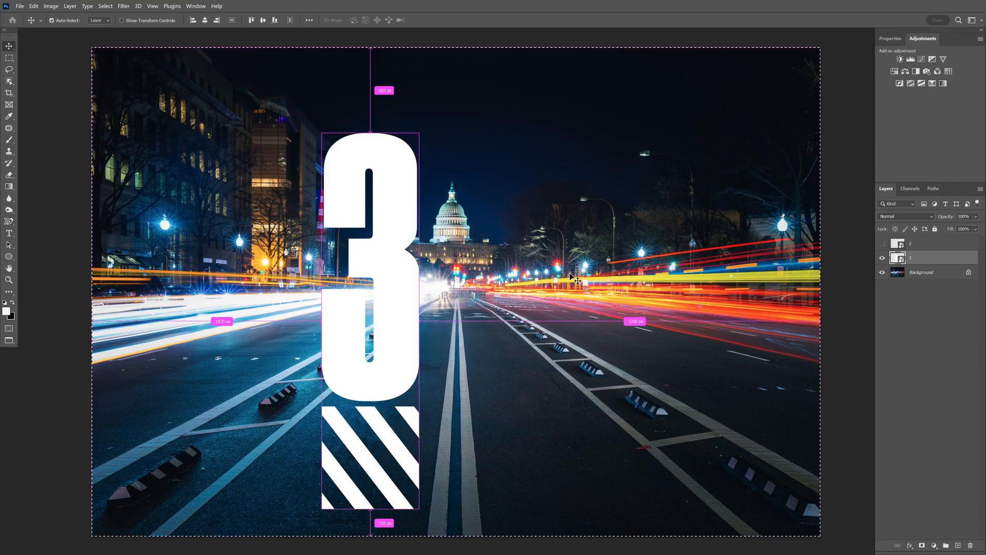
# Add a blank Layer 1, hide the '3' layer, and launch Filter > Vanishing Point
pyautogui.click(927, 258)
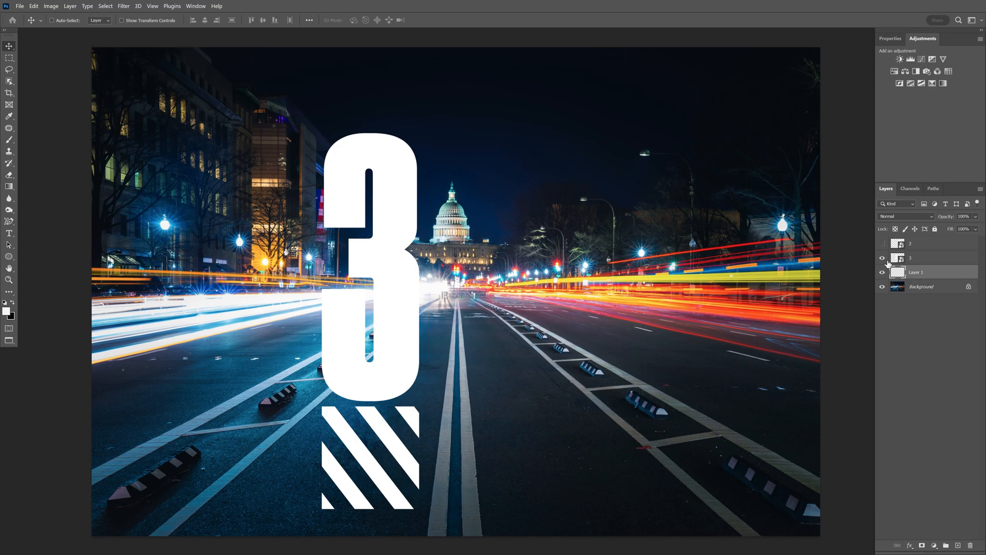
pyautogui.click(881, 257)
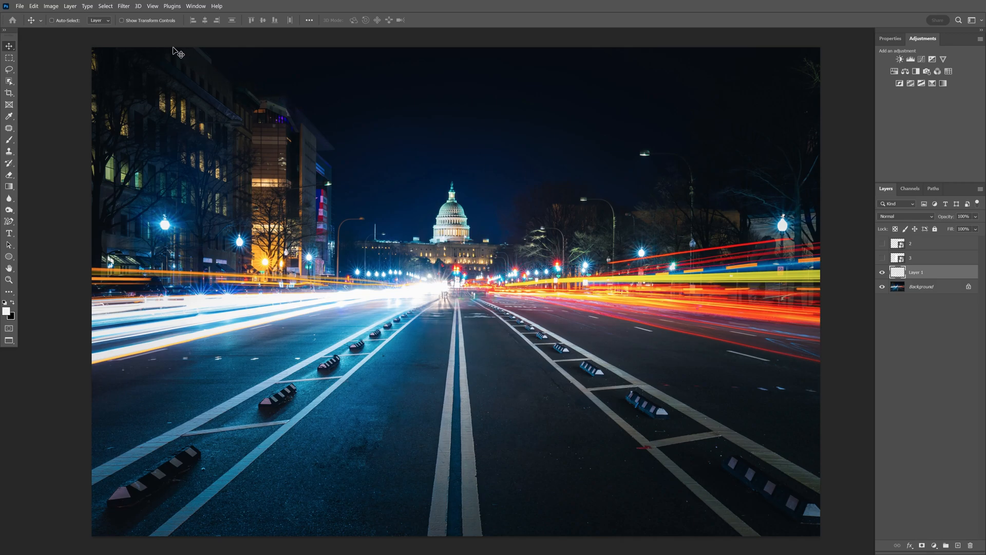
pyautogui.click(124, 5)
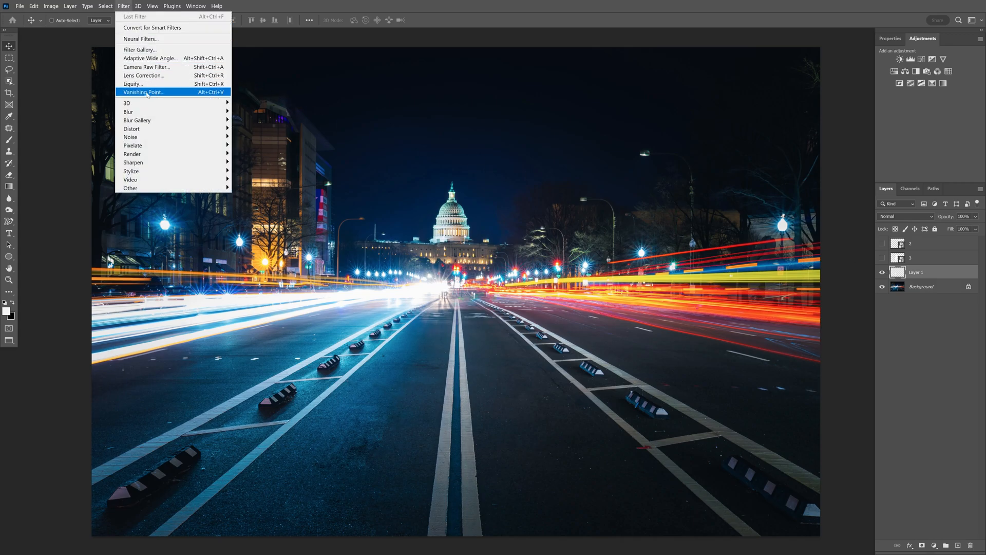
pyautogui.click(143, 92)
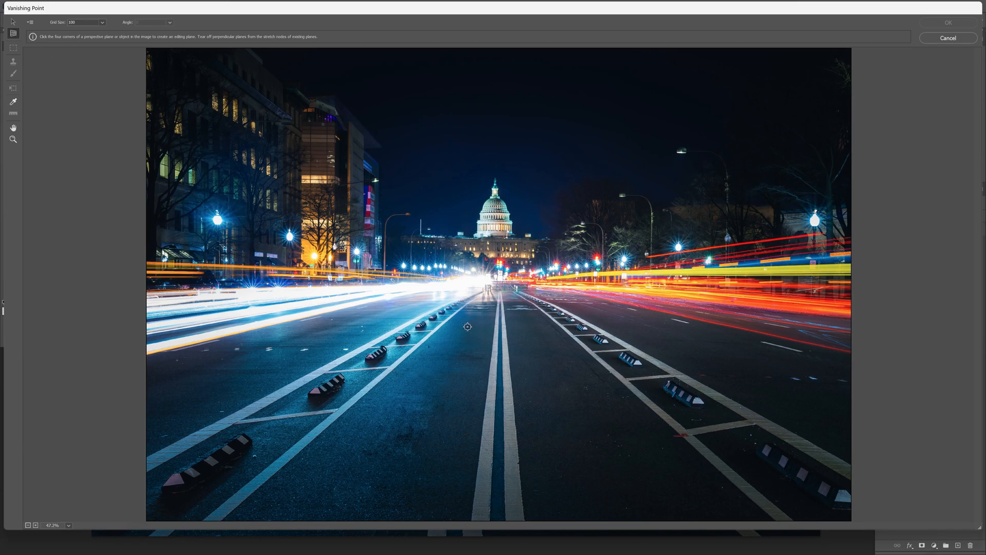
pyautogui.moveTo(446, 327)
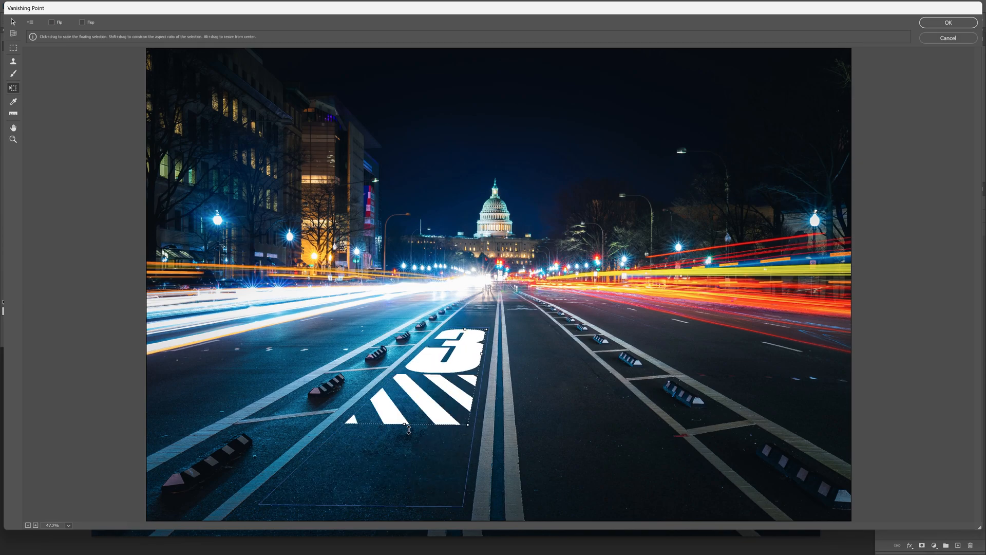
# Confirm Vanishing Point to paint the striped 32 onto the 32 Perspective layer
pyautogui.click(947, 23)
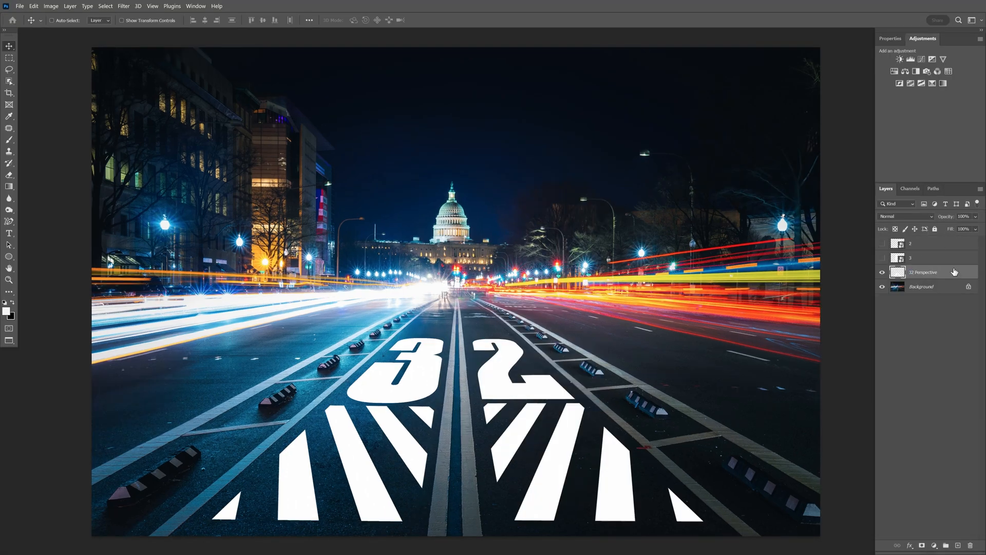
pyautogui.doubleClick(922, 271)
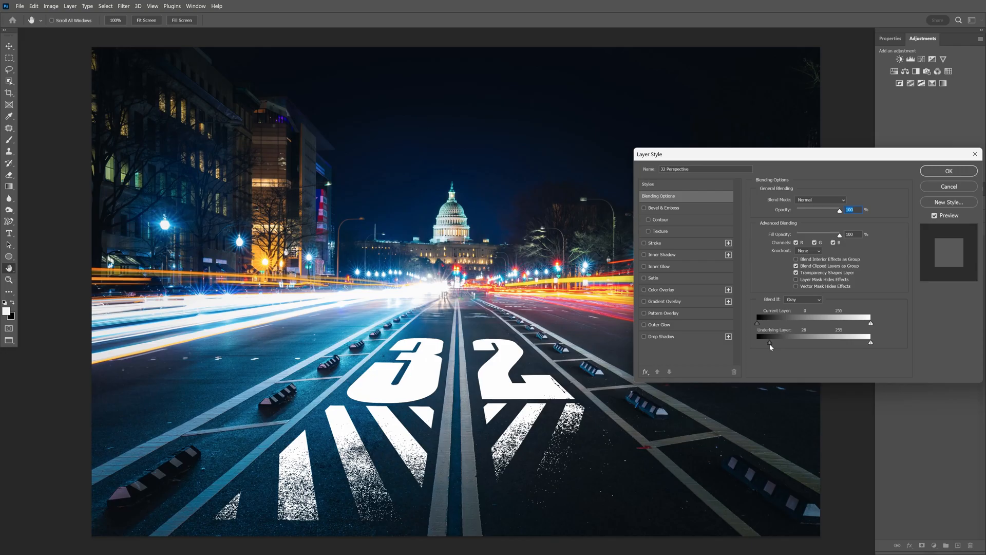
# Split the Underlying Layer black slider to about 5/67 and apply the blend
pyautogui.moveTo(758, 342); pyautogui.dragTo(756, 342)
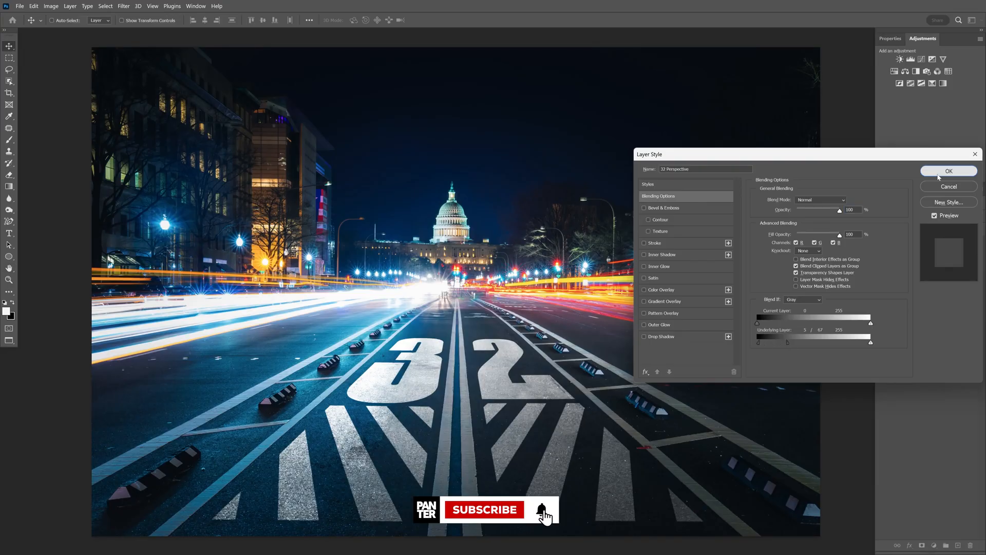
pyautogui.click(948, 170)
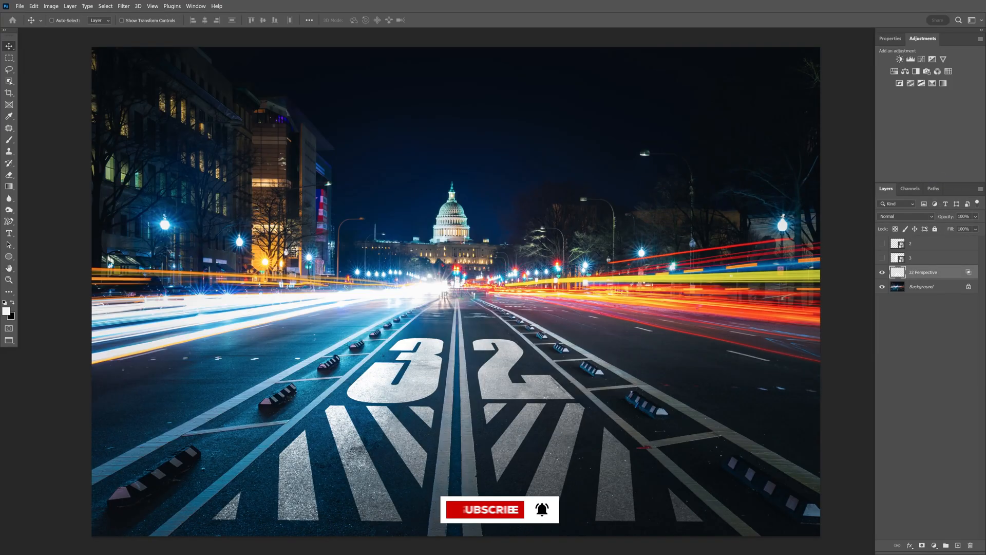